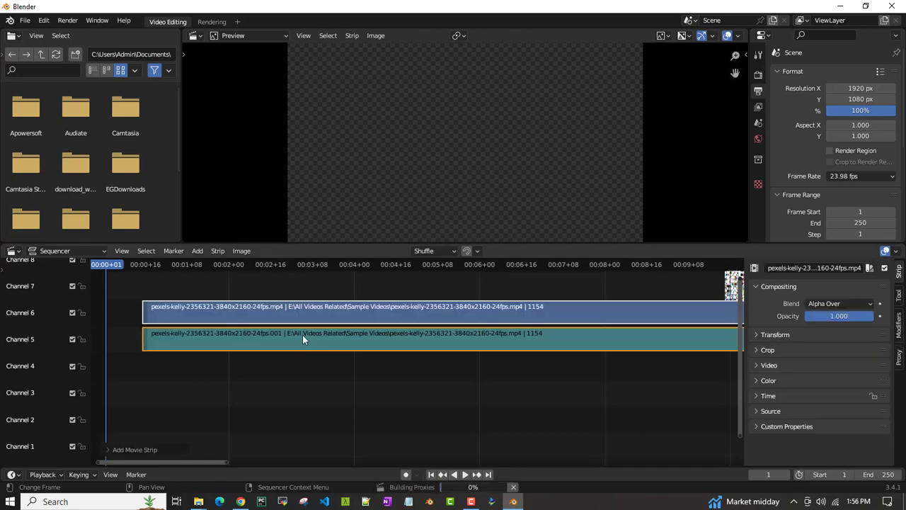
Play the river drone footage in the preview, then stop playback.
left_click(465, 474)
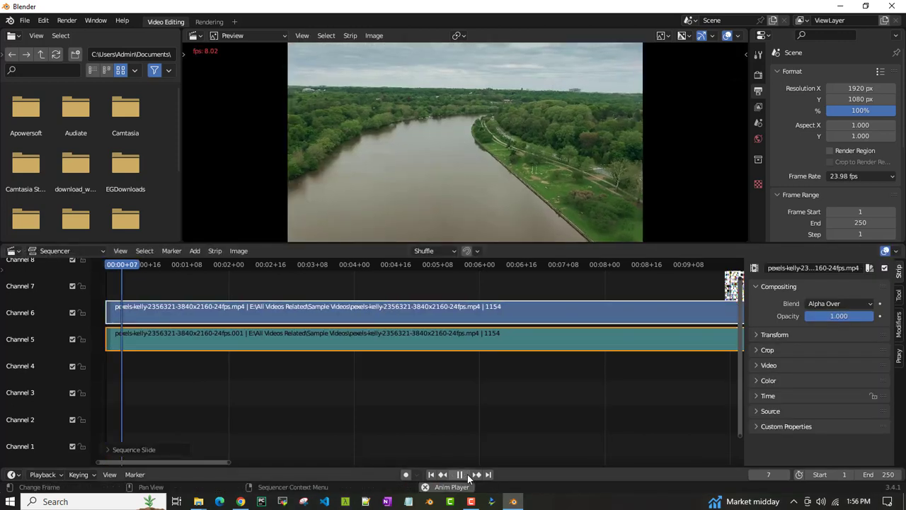
left_click(458, 474)
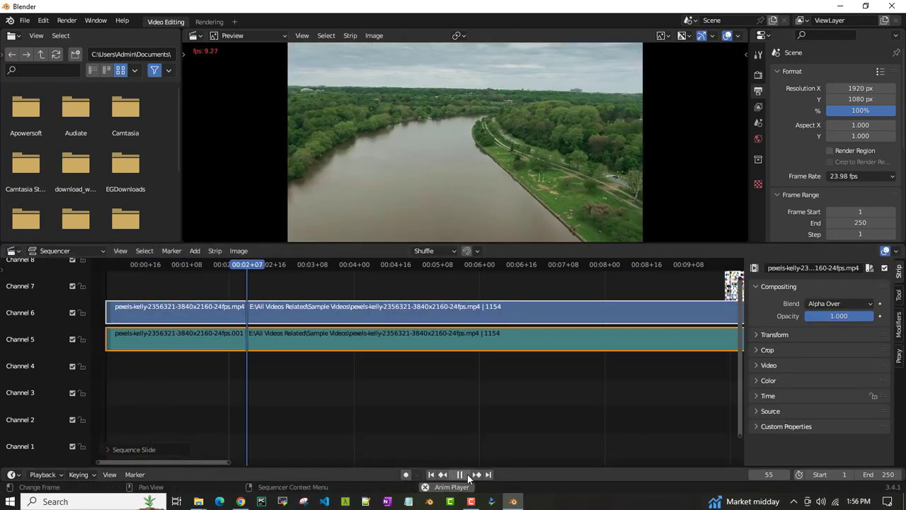
left_click(458, 474)
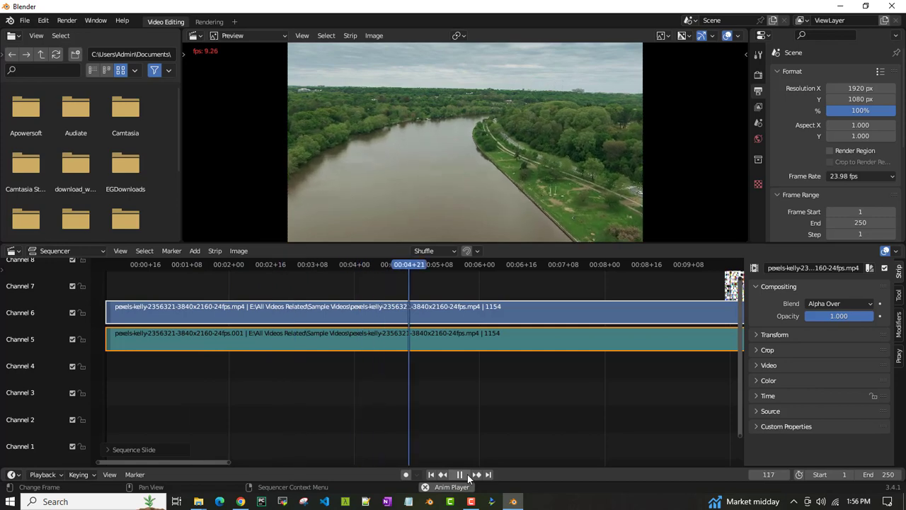
left_click(458, 474)
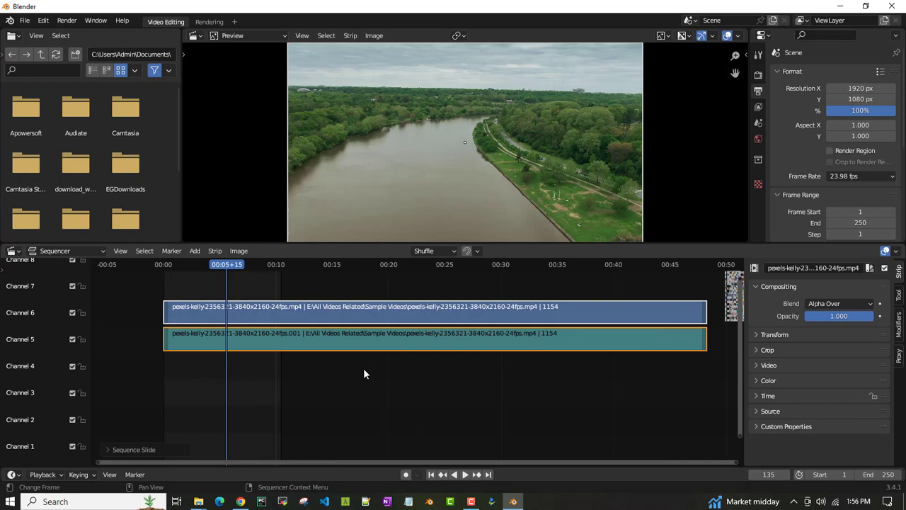
Set the scene end frame to 1154 to cover the whole clip.
double_click(859, 222)
type("1154")
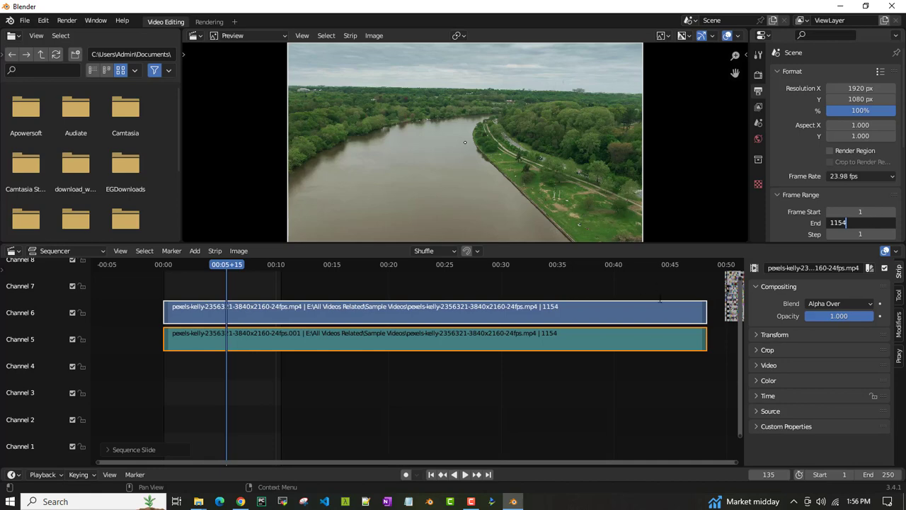
key("Return")
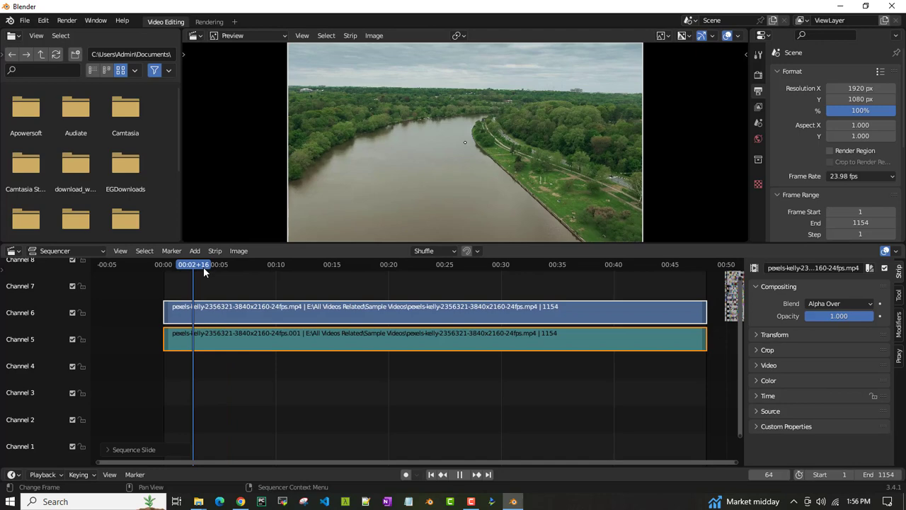
Move the playhead near the start and select the channel 6 strip with its Strip properties shown.
left_click(290, 264)
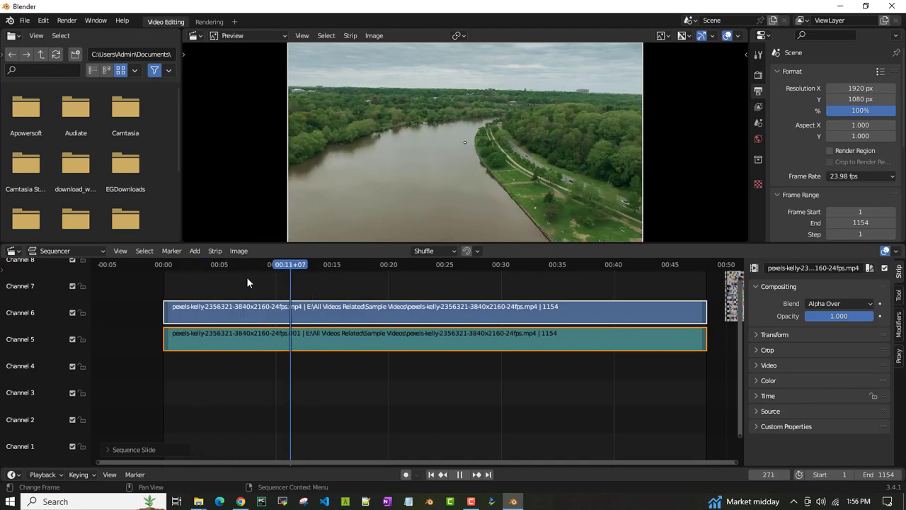
left_click(201, 264)
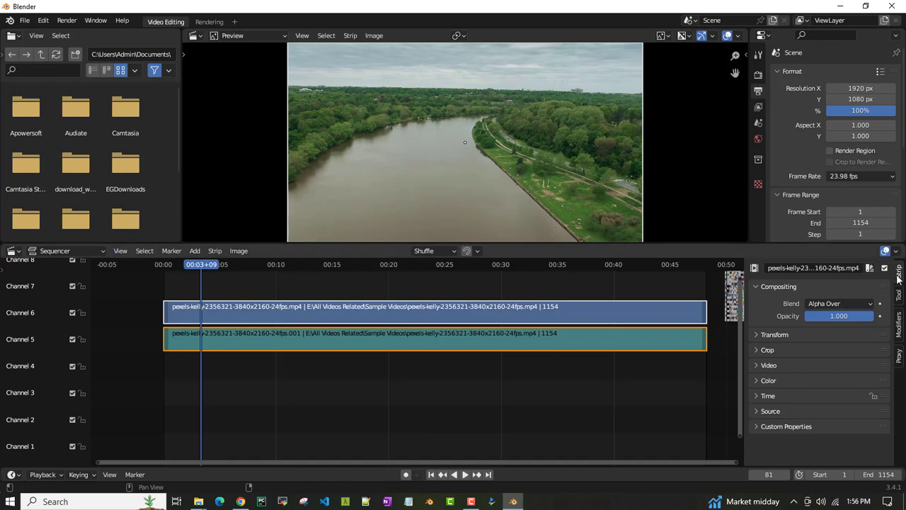
left_click(329, 322)
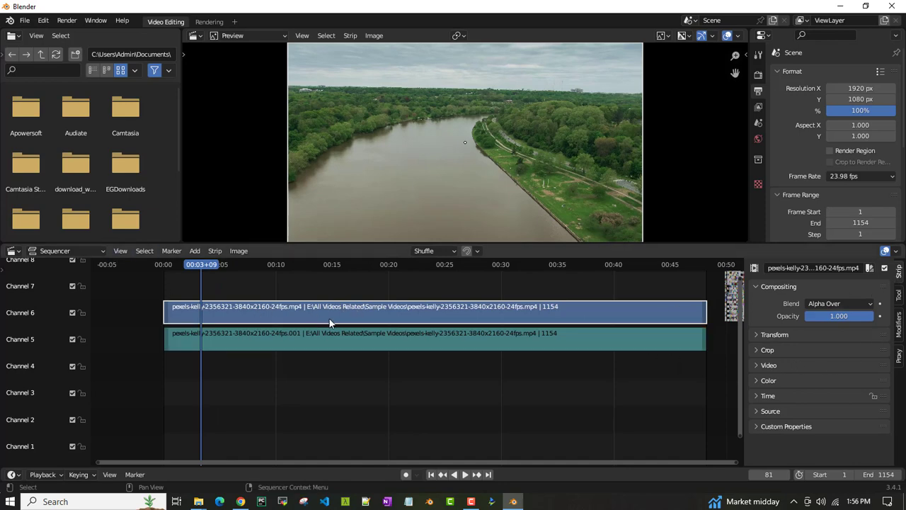
left_click(767, 349)
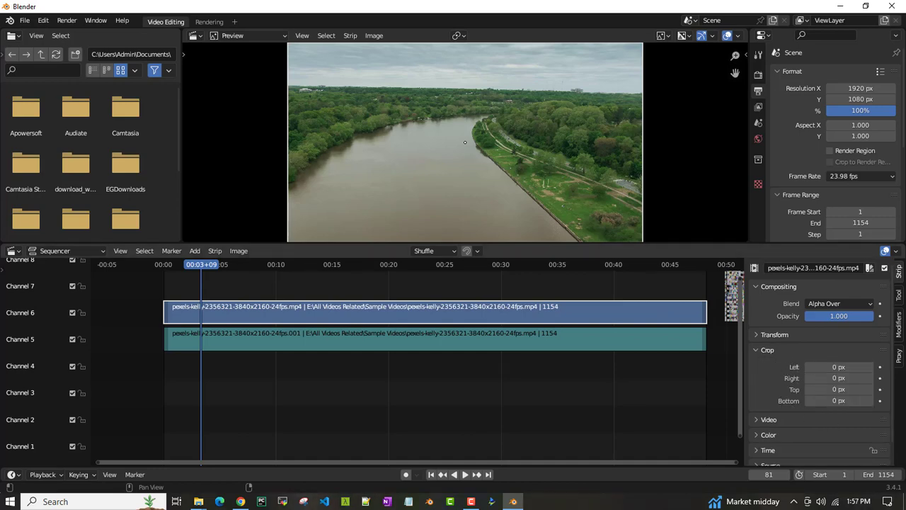
mouse_move(838, 389)
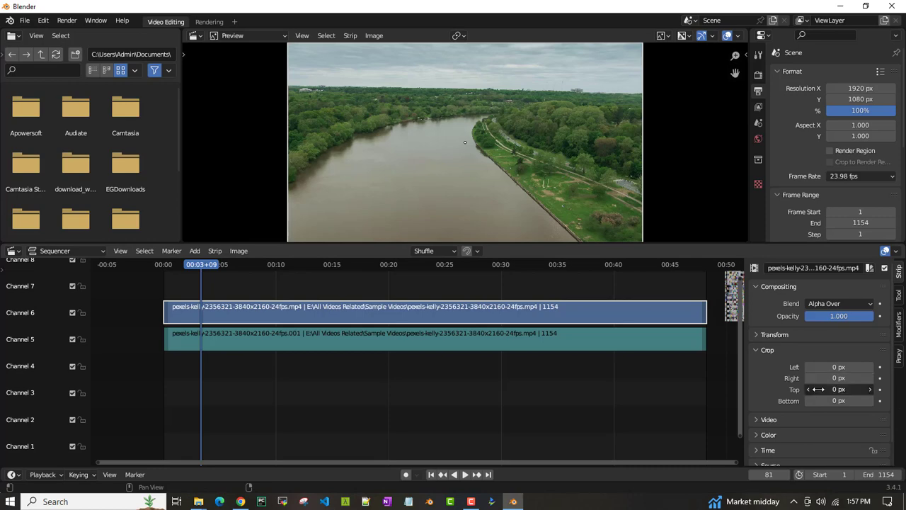
Crop the strip 200 px top and bottom, plus roughly 274 left and 417 right.
left_click_drag(838, 389, 849, 389)
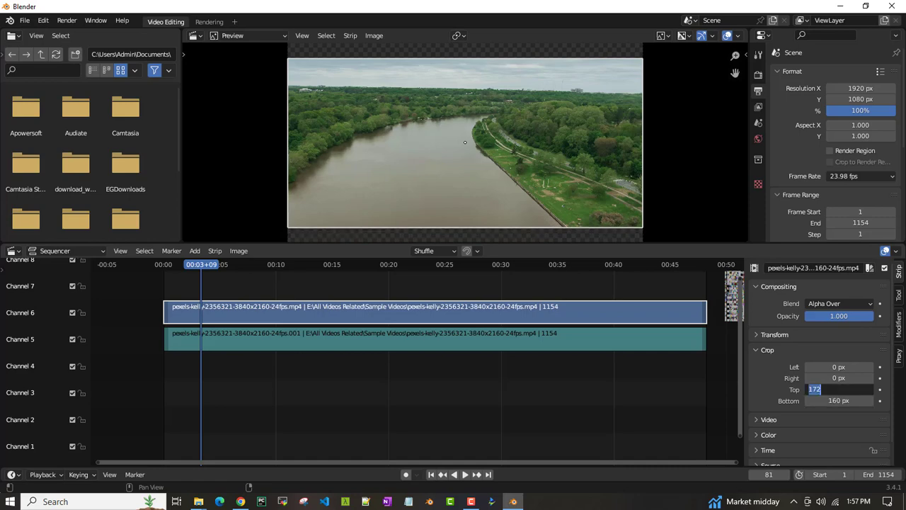
type("200 px")
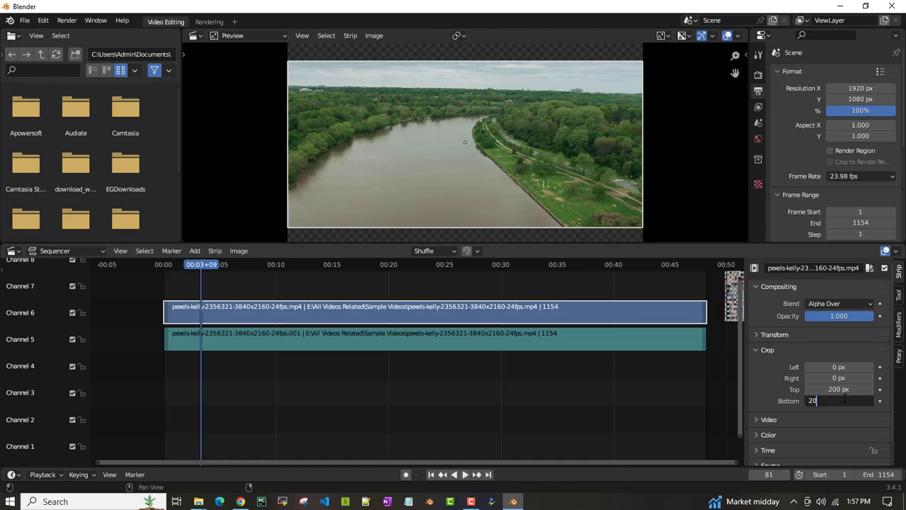
key("Return")
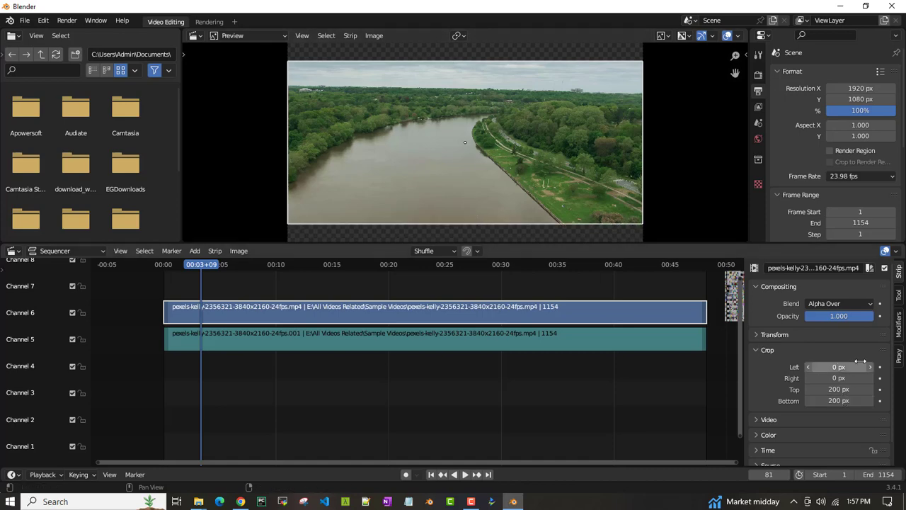
left_click_drag(838, 366, 860, 367)
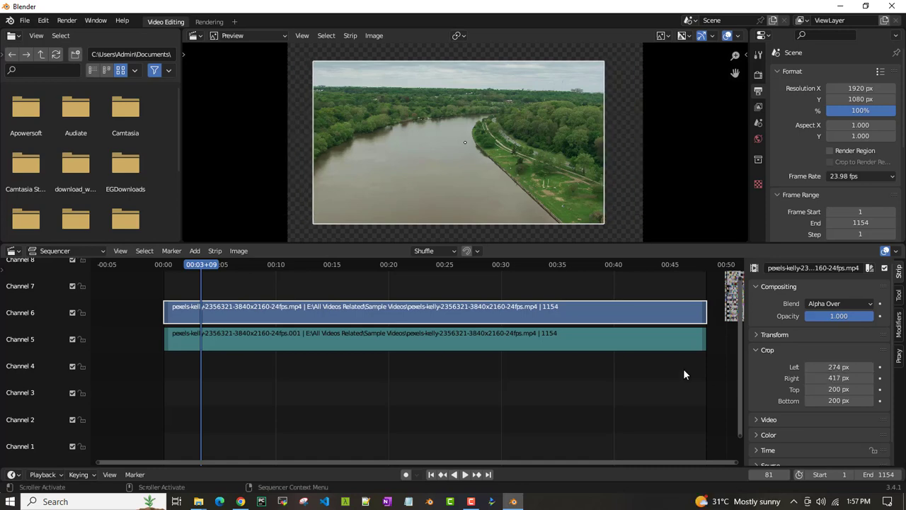
Reset left and right crop to 0 and switch the preview to Color so it shows on black.
double_click(838, 366)
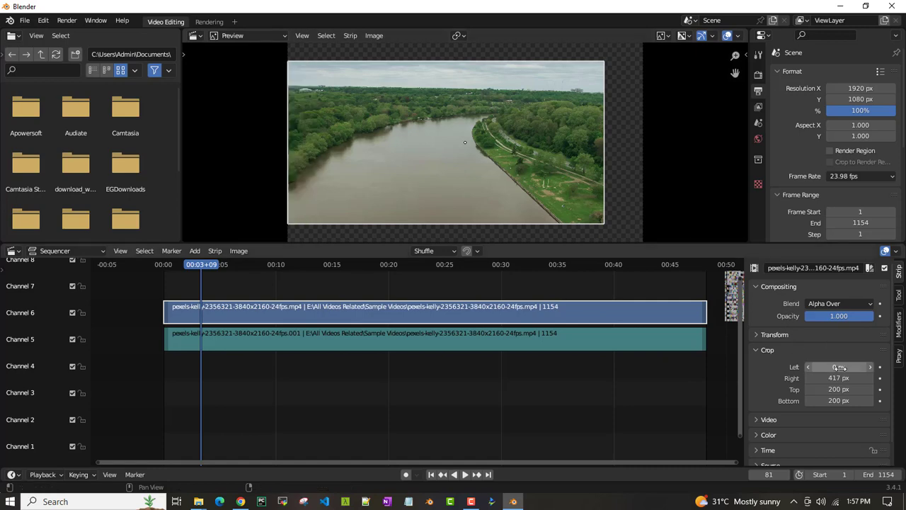
left_click(838, 366)
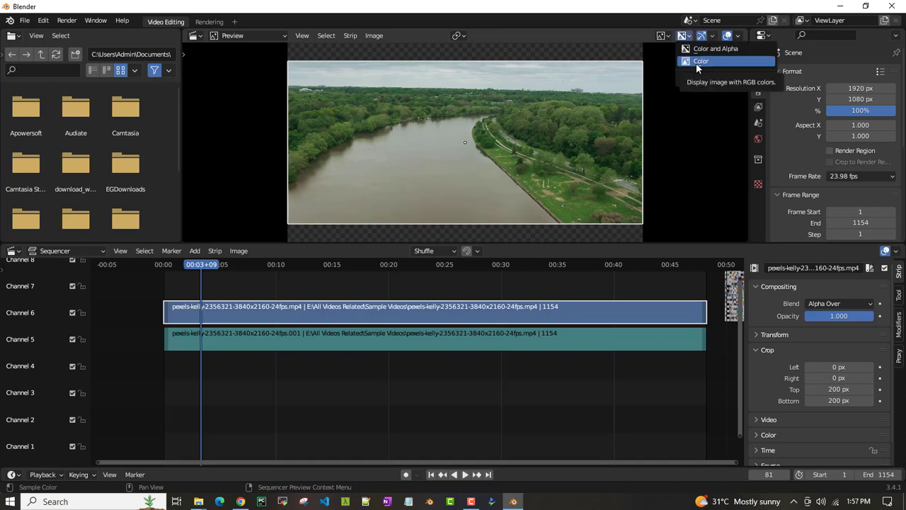
left_click(699, 61)
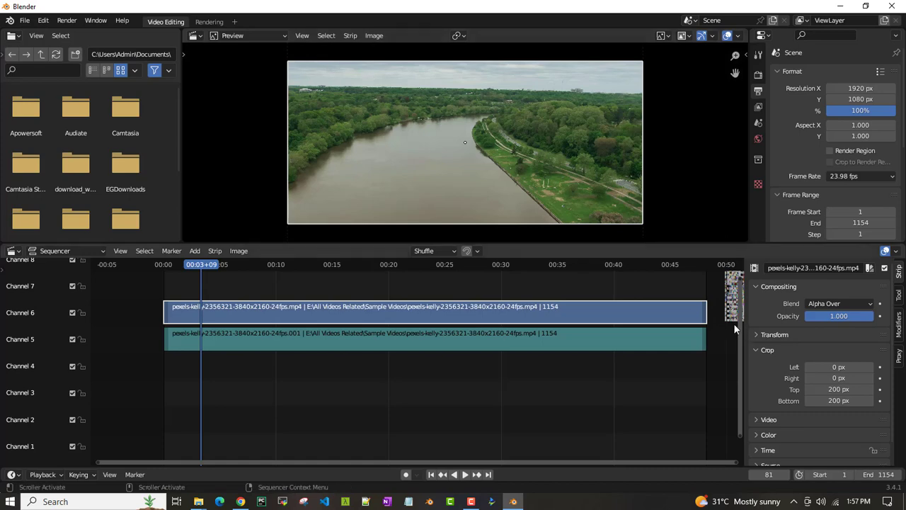
left_click(455, 474)
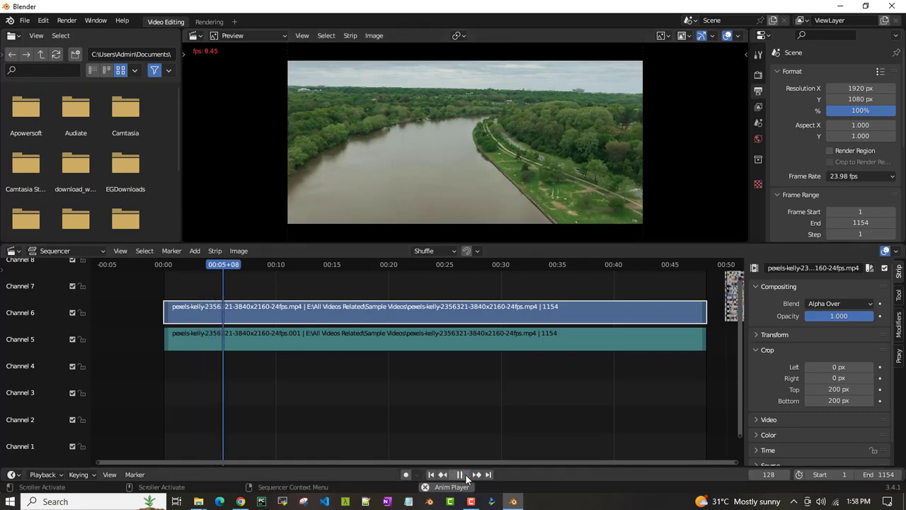
Play the letterboxed footage on black, repositioning the playhead partway through.
left_click(458, 475)
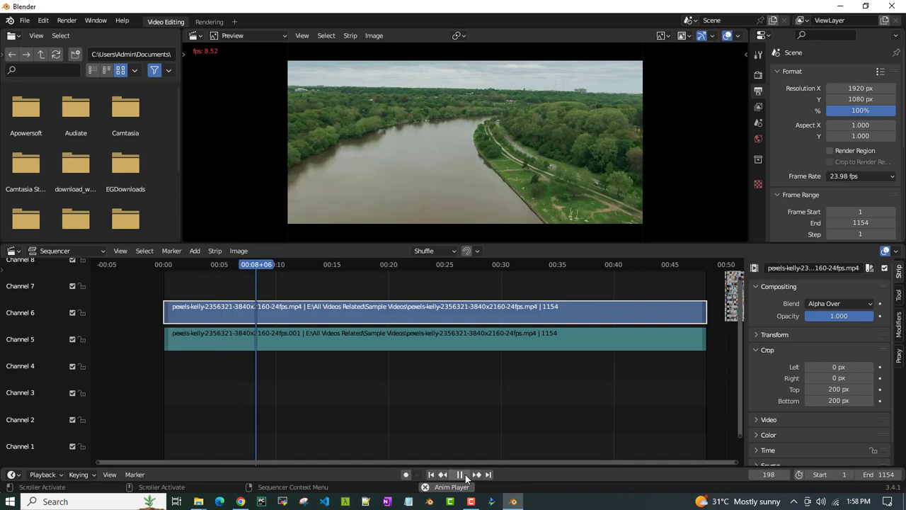
left_click(459, 475)
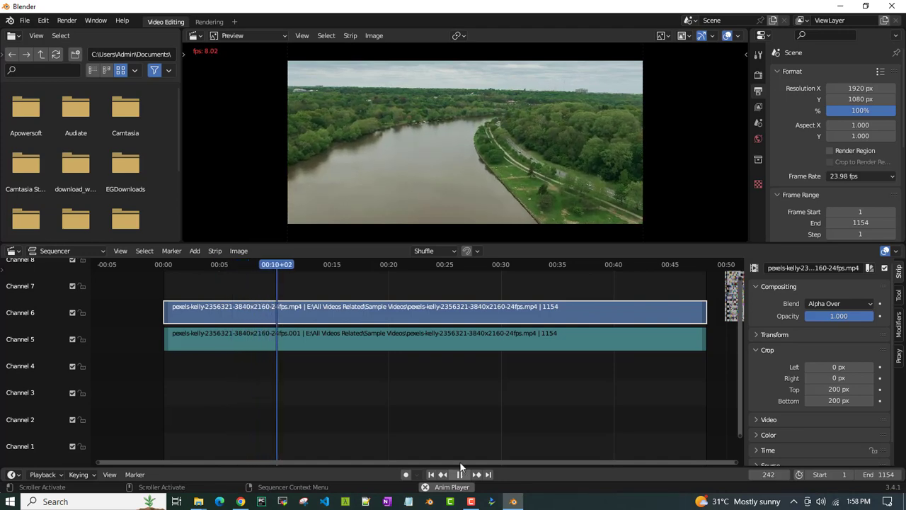
left_click(458, 474)
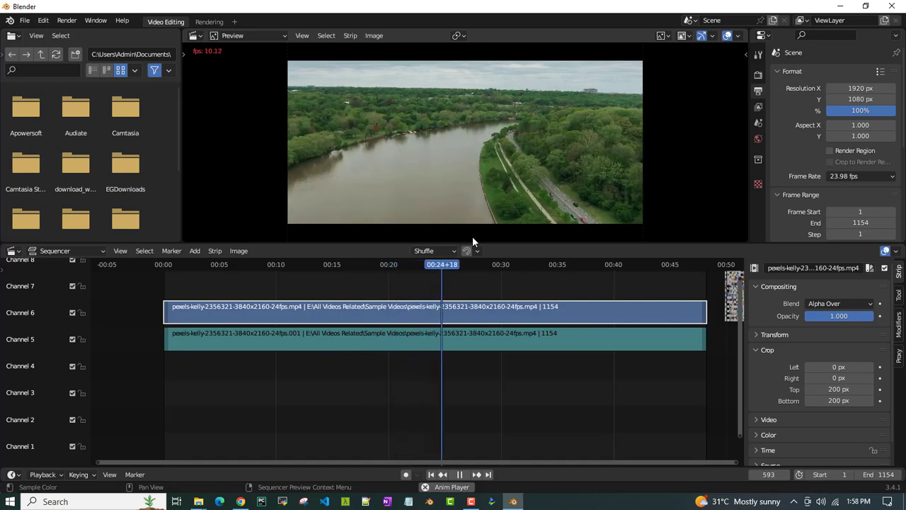
left_click(464, 265)
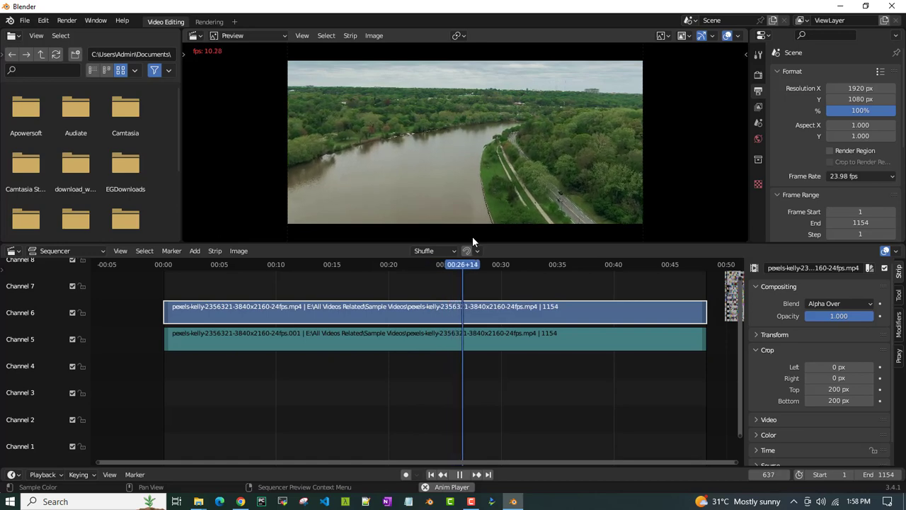
left_click(458, 474)
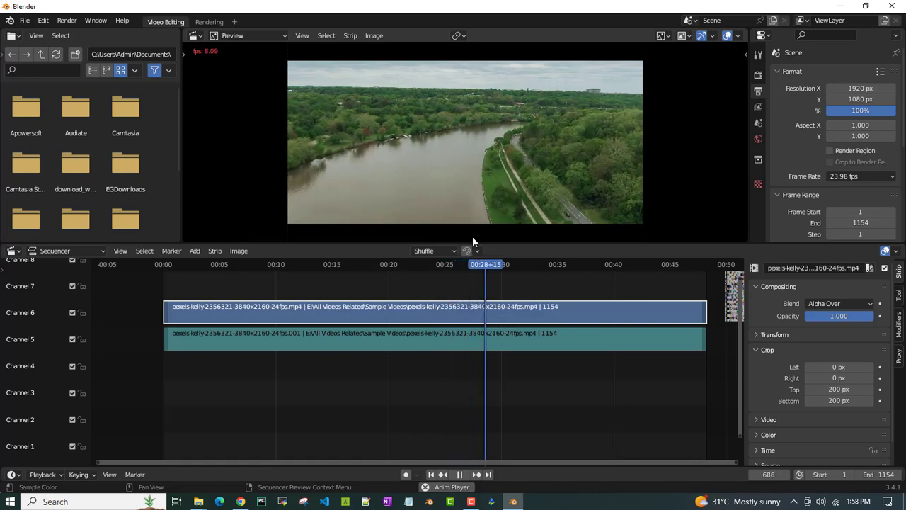